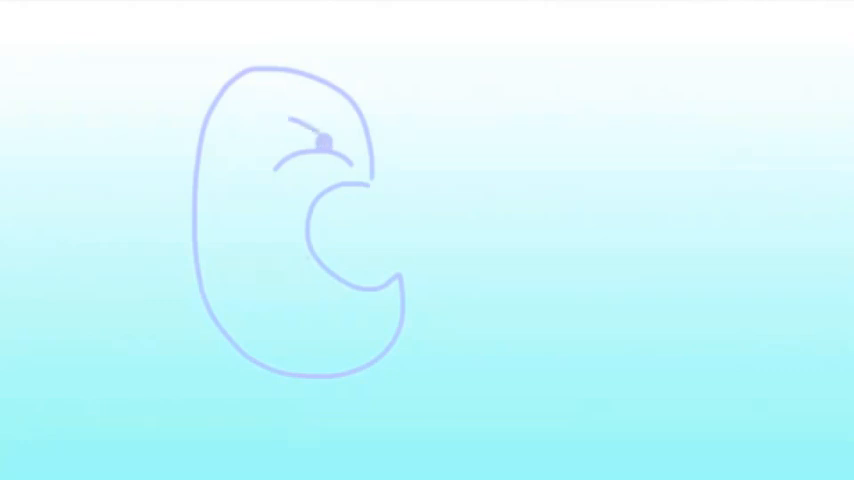
left_click_drag(240, 235, 170, 310)
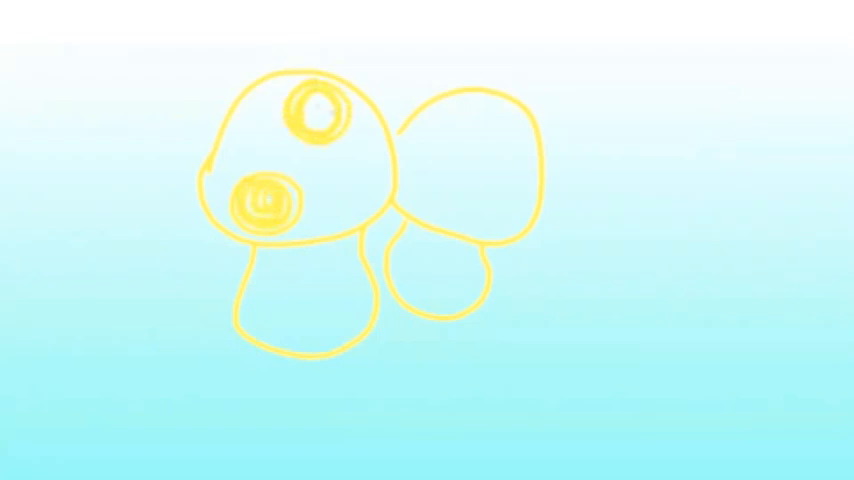
left_click(365, 190)
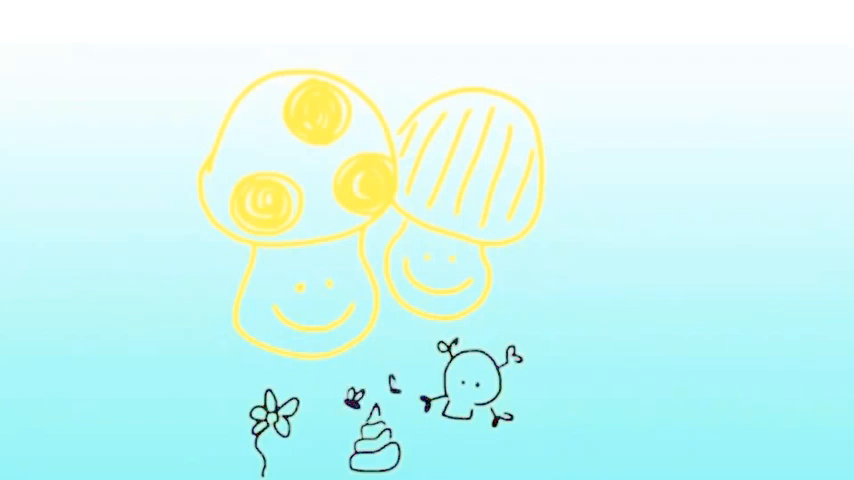
left_click_drag(585, 170, 690, 320)
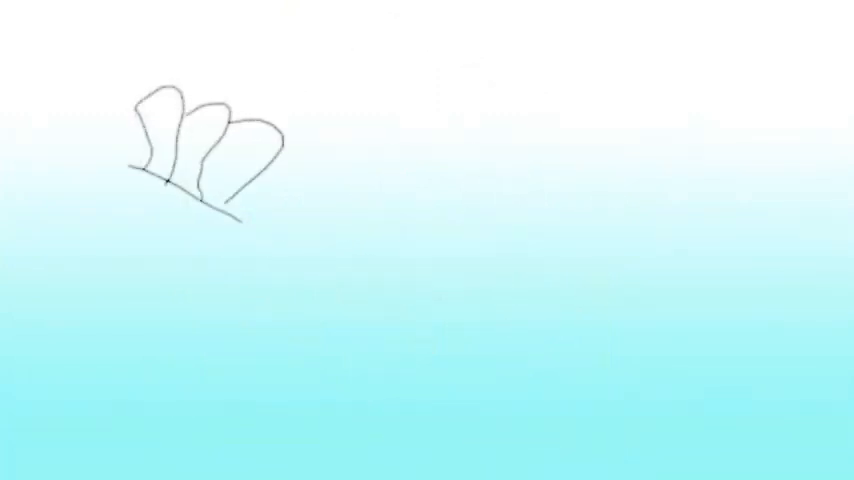
left_click_drag(90, 130, 235, 290)
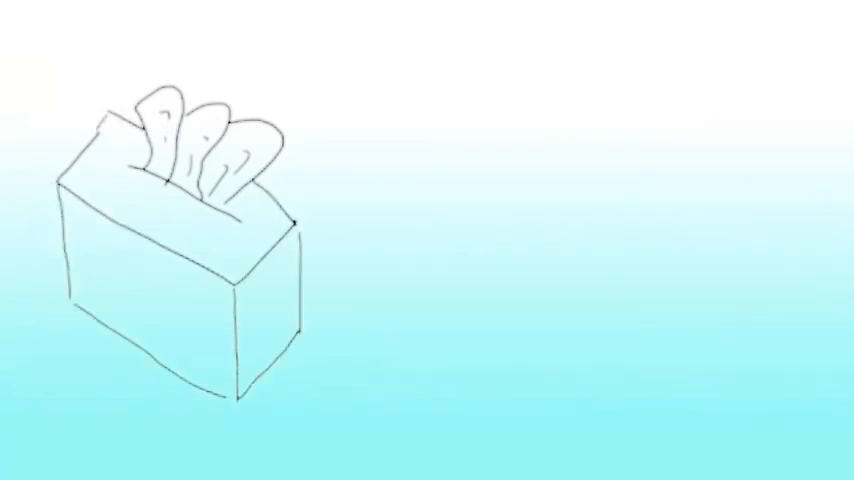
left_click_drag(510, 85, 620, 165)
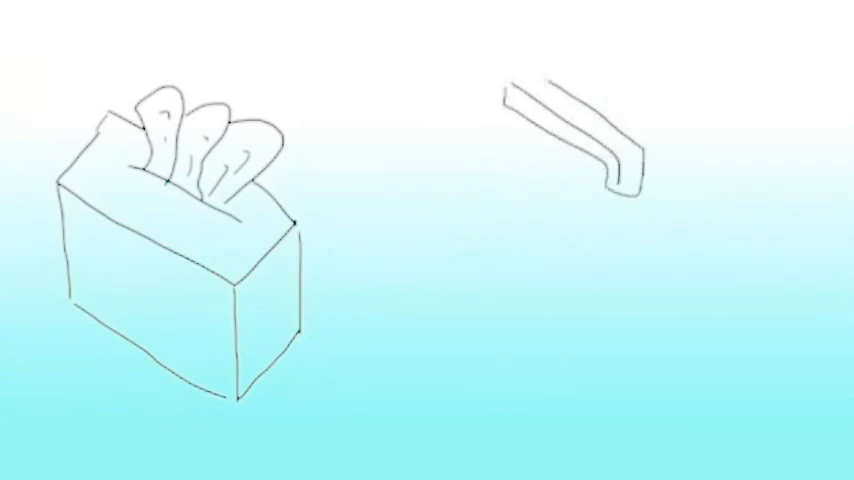
left_click_drag(515, 80, 390, 165)
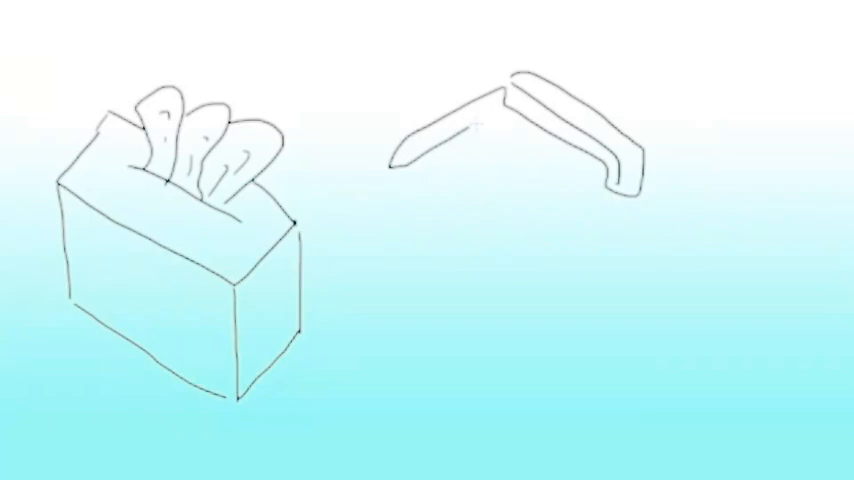